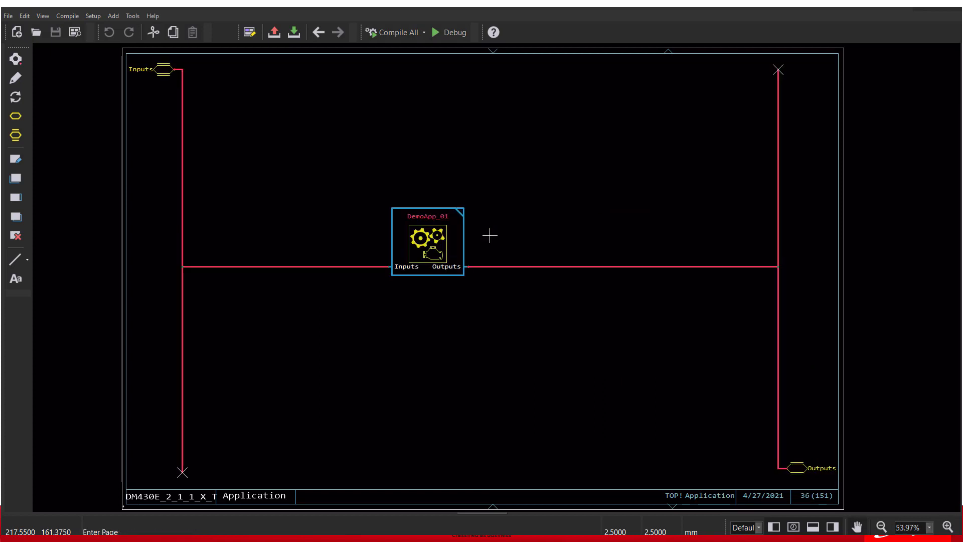
{"action": "mouse_move", "coordinate": [583, 306]}
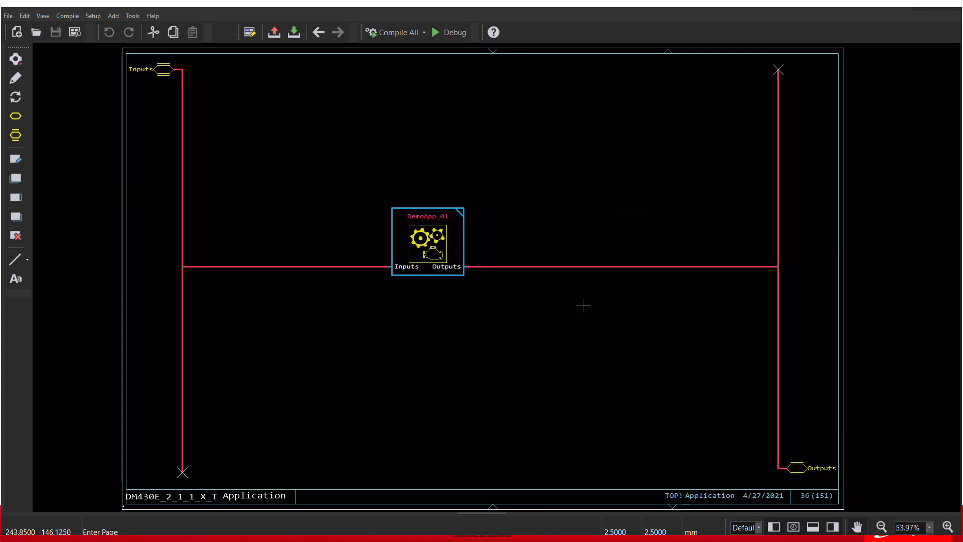
Drill into DemoApp_01 and its Inputs page with joystick and parameter blocks
{"action": "double_click", "coordinate": [427, 241]}
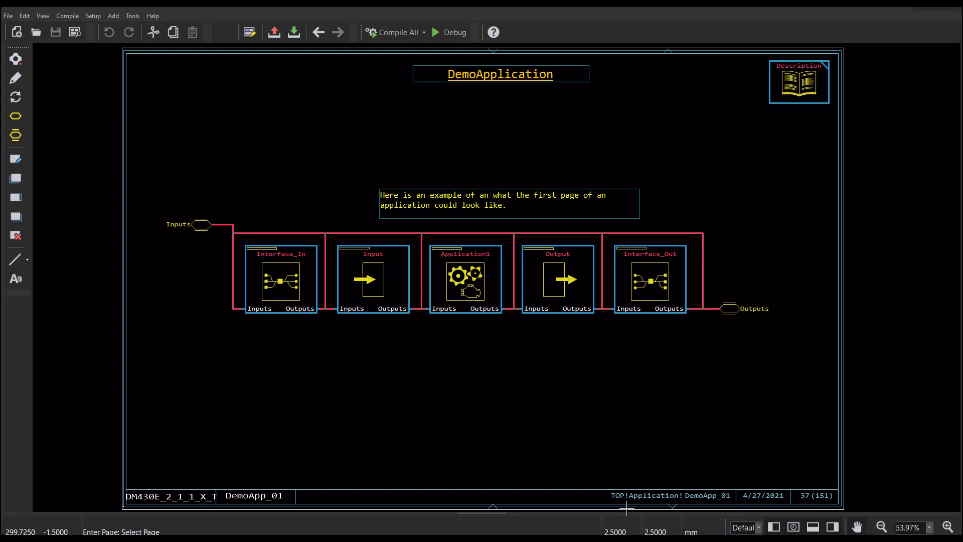
{"action": "double_click", "coordinate": [372, 279]}
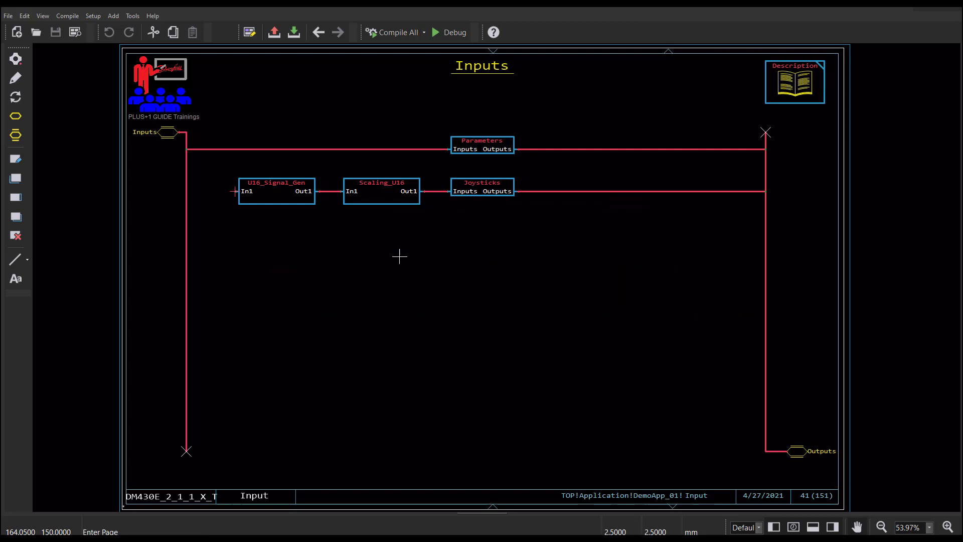
{"action": "mouse_move", "coordinate": [470, 189]}
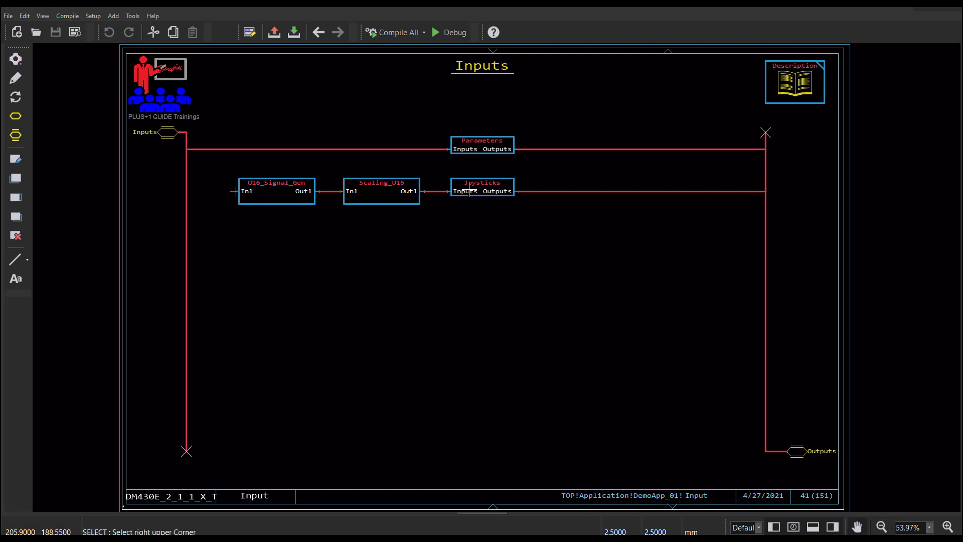
{"action": "double_click", "coordinate": [482, 187]}
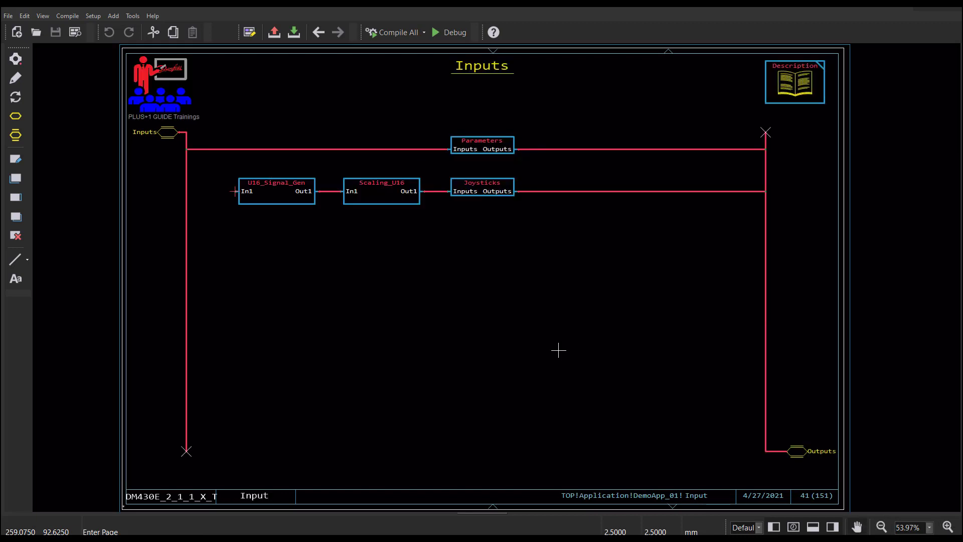
Go up to DemoApplication, then into the Output page and its CAN_TX page
{"action": "left_click", "coordinate": [318, 32]}
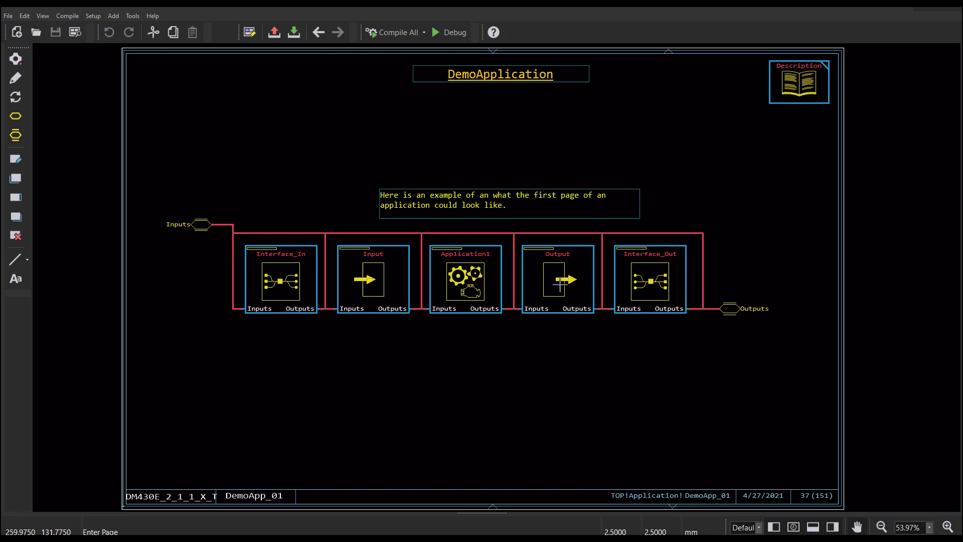
{"action": "double_click", "coordinate": [557, 279]}
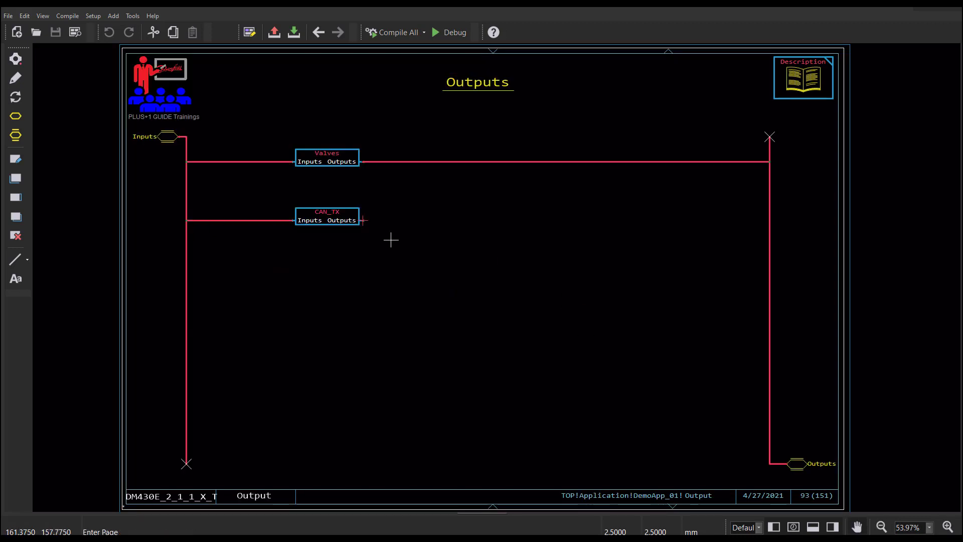
{"action": "double_click", "coordinate": [327, 220]}
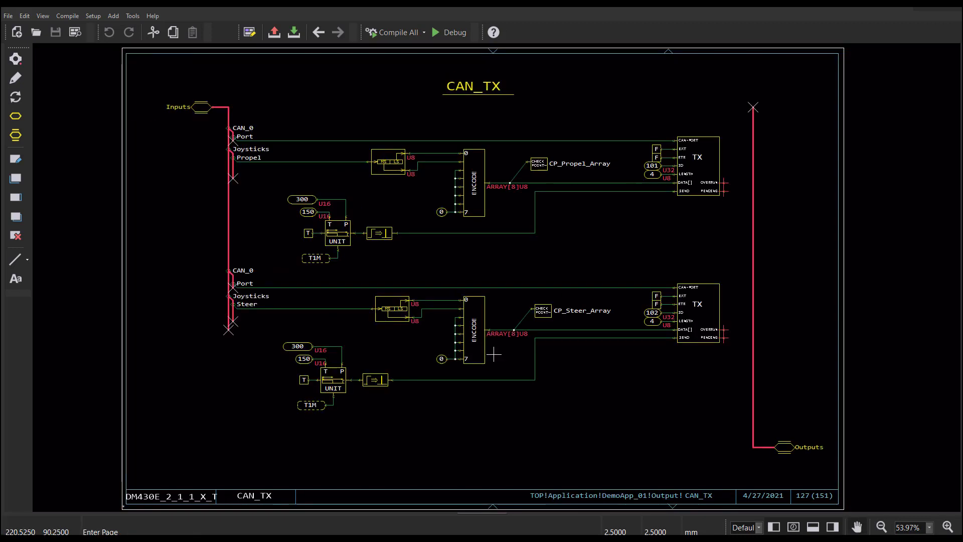
{"action": "mouse_move", "coordinate": [511, 395]}
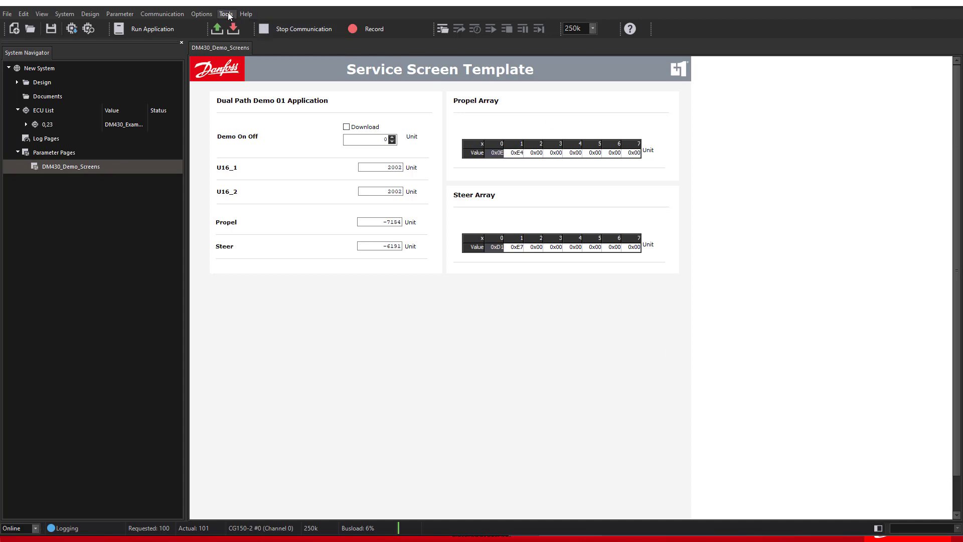
Launch the CAN Monitor from Tools and review its Options dialog
{"action": "left_click", "coordinate": [225, 14]}
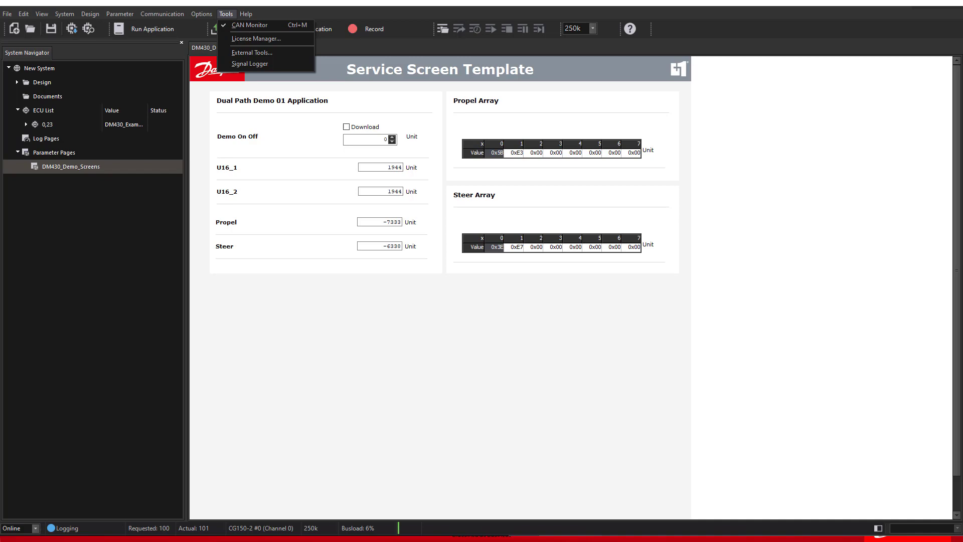
{"action": "left_click", "coordinate": [249, 24]}
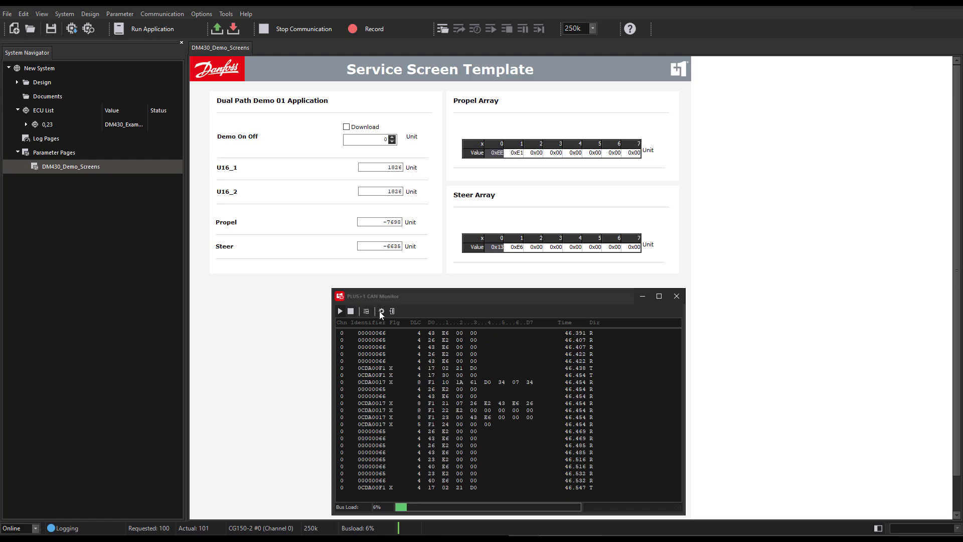
{"action": "left_click", "coordinate": [380, 311]}
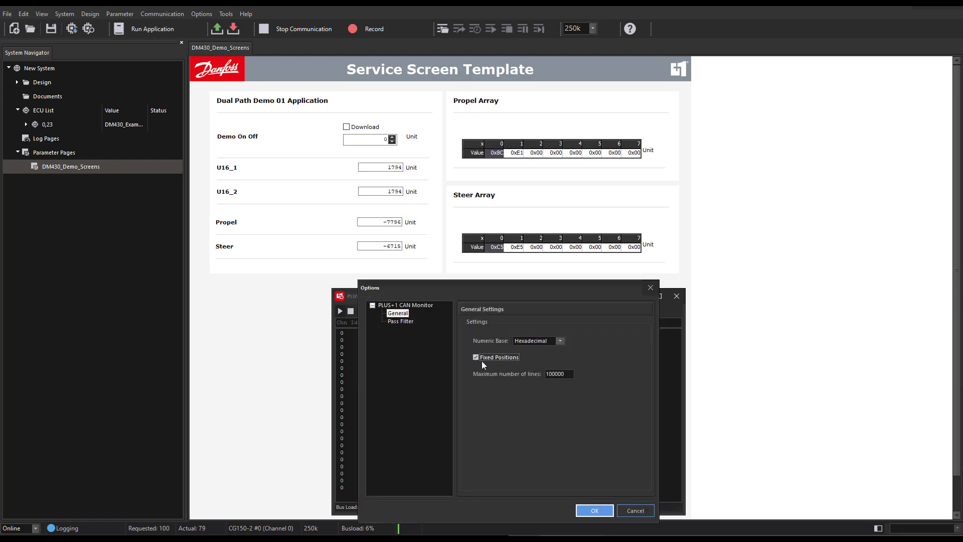
{"action": "left_click", "coordinate": [594, 511]}
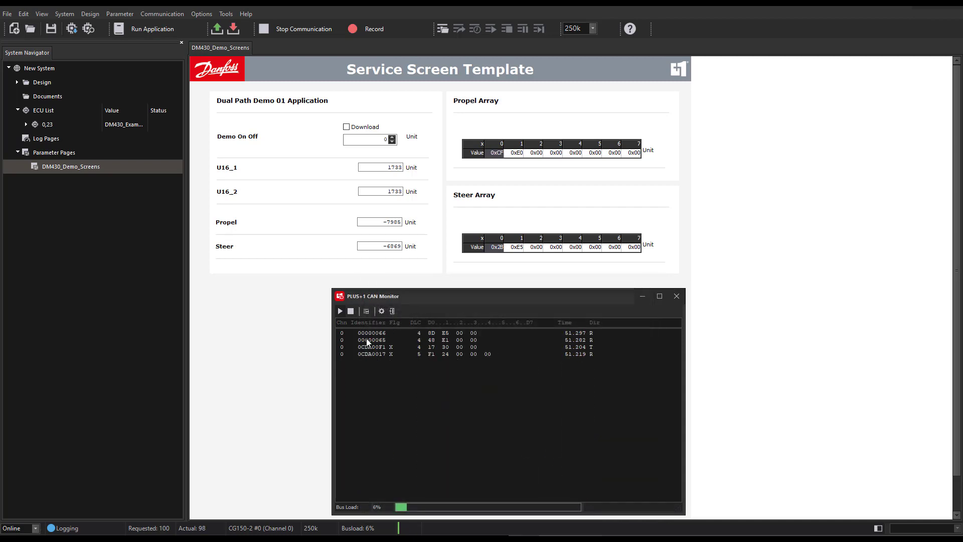
{"action": "left_click", "coordinate": [350, 311]}
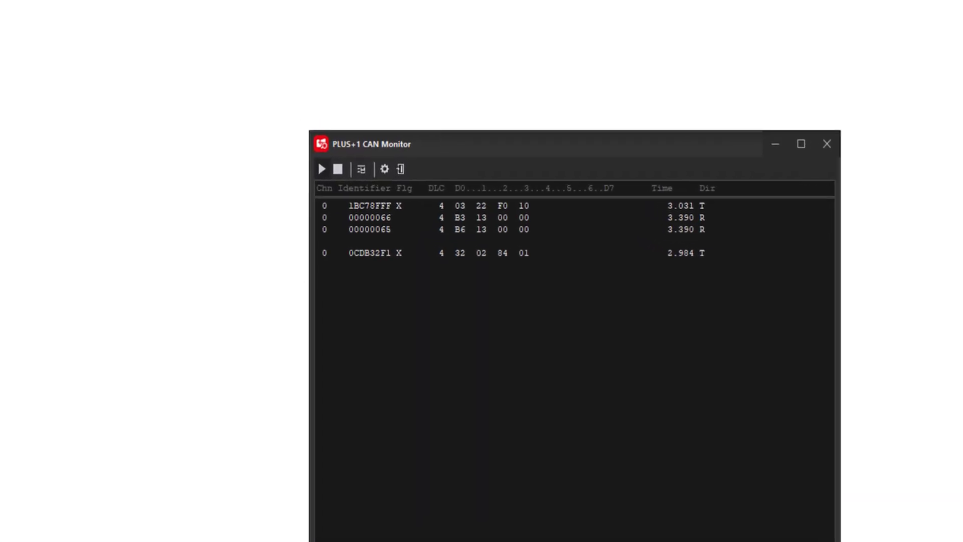
{"action": "left_click_drag", "start_coordinate": [534, 144], "coordinate": [590, 191]}
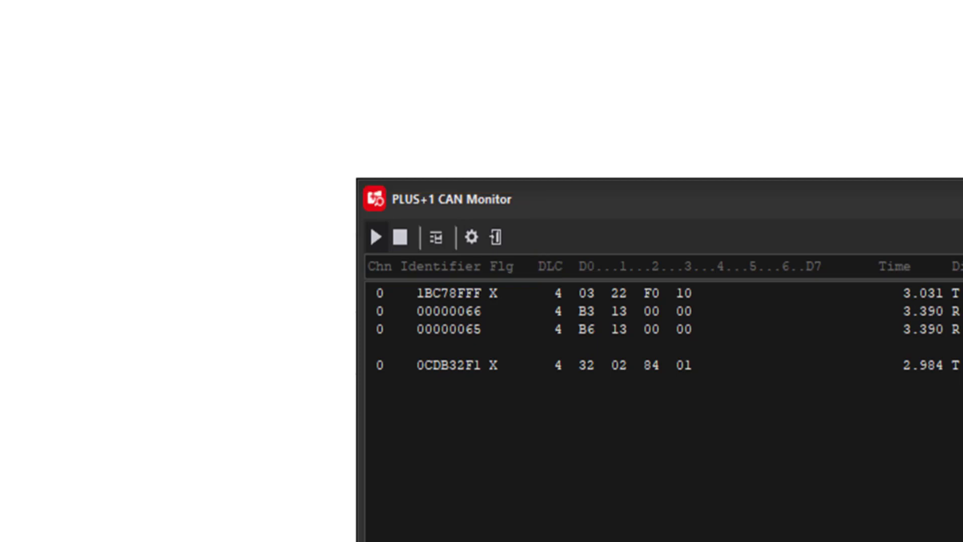
{"action": "left_click", "coordinate": [471, 238]}
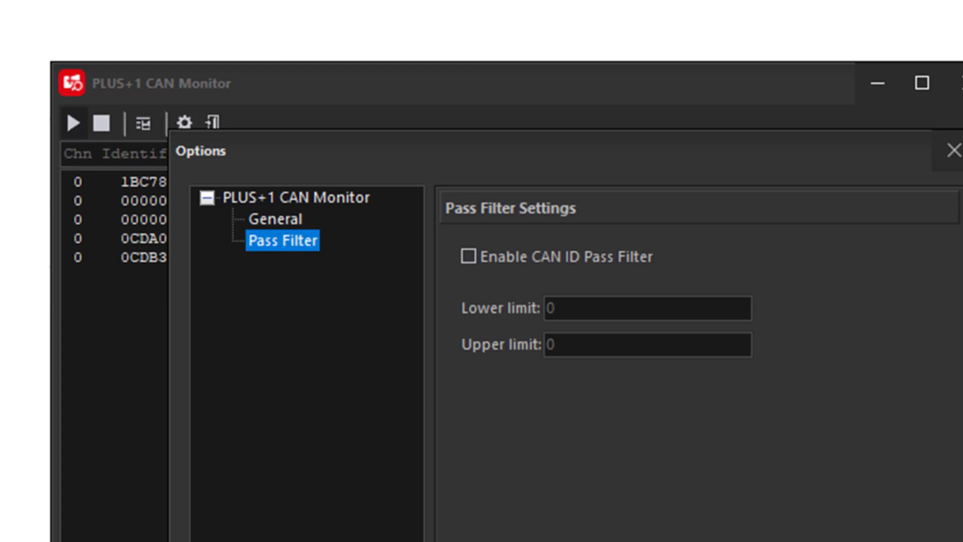
Close the Pass Filter options and drag the CAN Monitor beside the service screen
{"action": "left_click", "coordinate": [955, 150]}
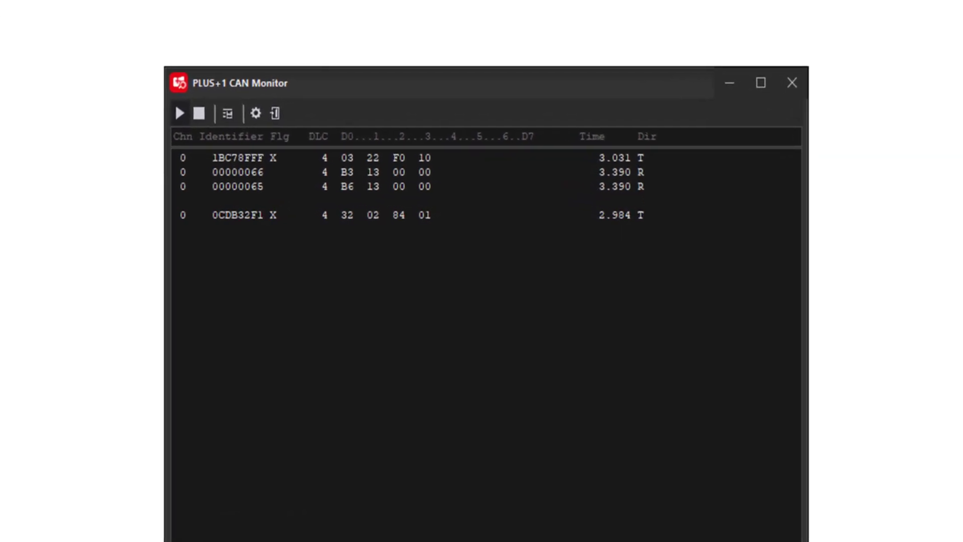
{"action": "left_click_drag", "start_coordinate": [429, 83], "coordinate": [421, 74]}
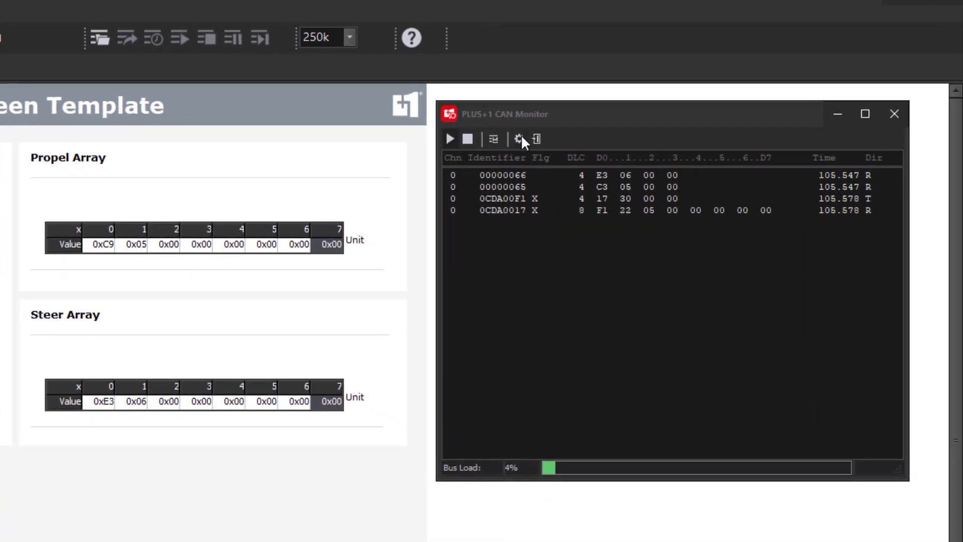
Set the numeric base to Decimal and toggle Fixed Positions off, then back on
{"action": "left_click", "coordinate": [517, 139]}
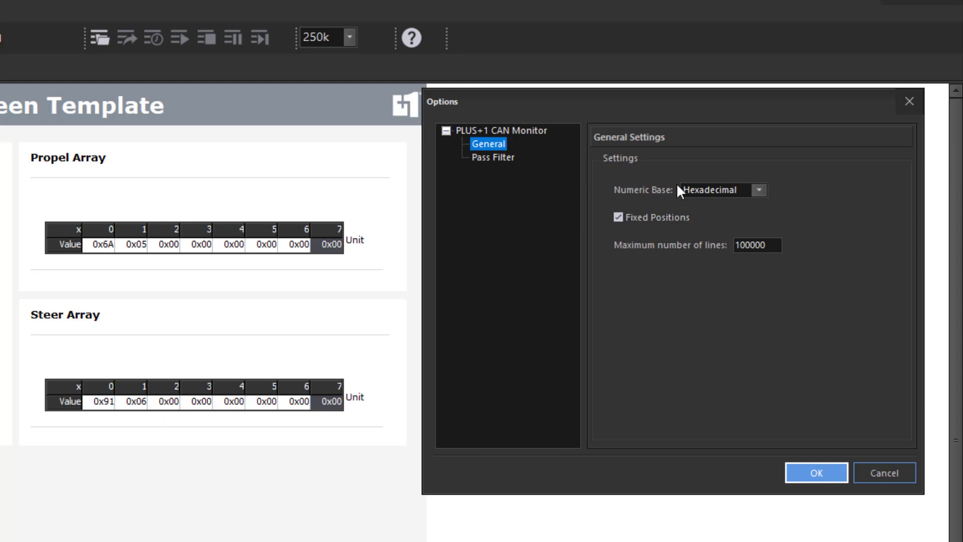
{"action": "left_click", "coordinate": [816, 473]}
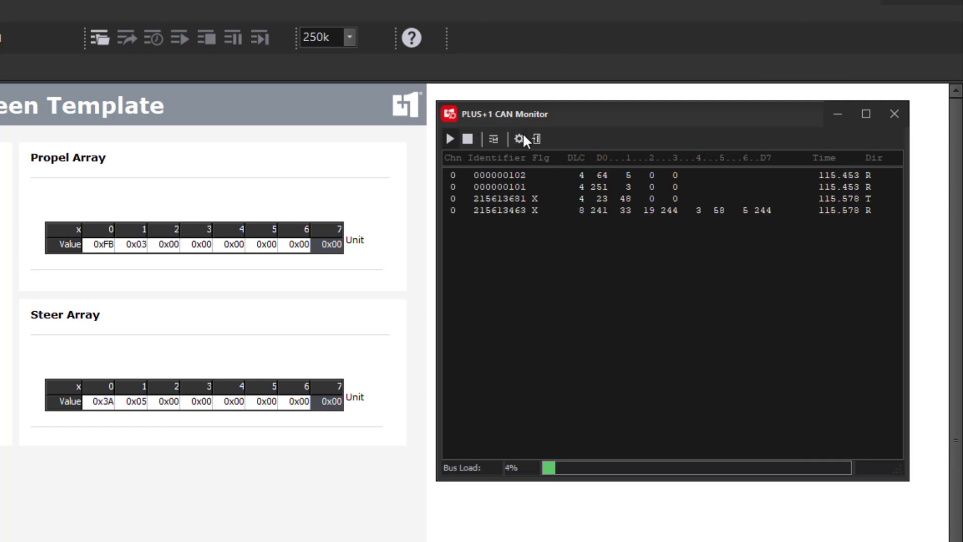
{"action": "left_click", "coordinate": [517, 139]}
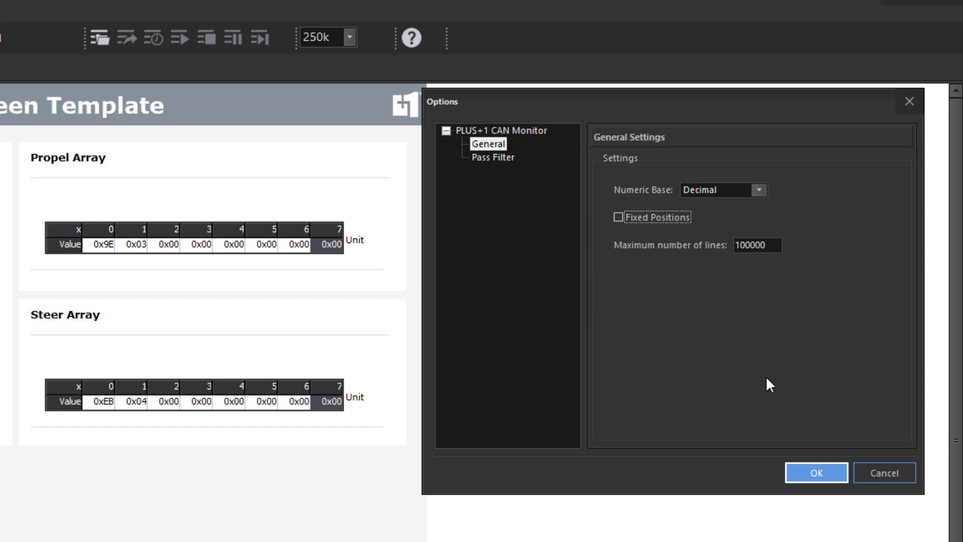
{"action": "left_click", "coordinate": [815, 473]}
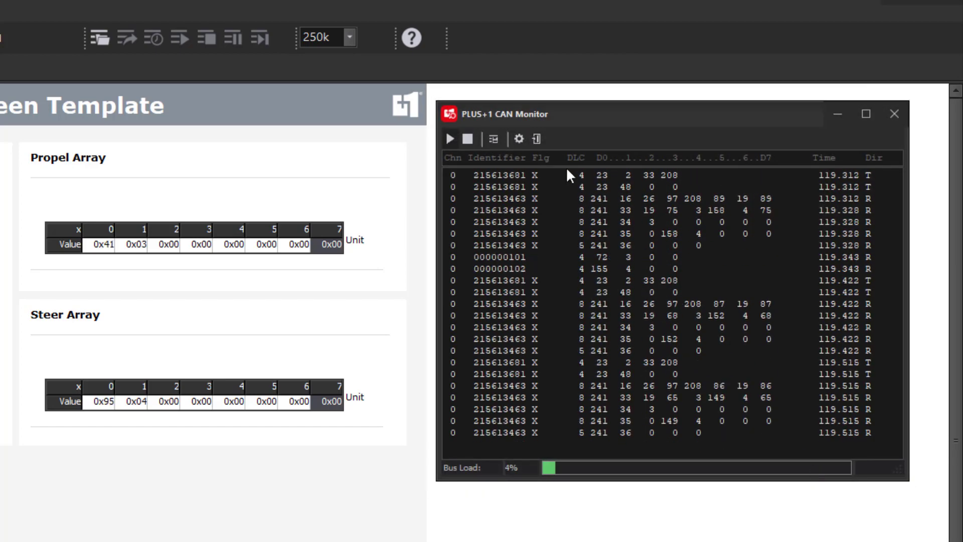
{"action": "left_click", "coordinate": [517, 139]}
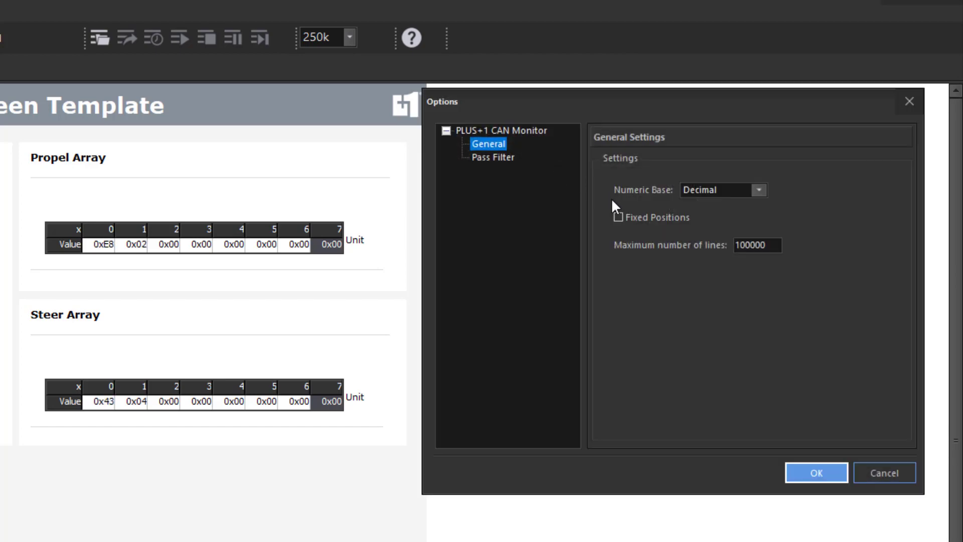
{"action": "left_click", "coordinate": [816, 473]}
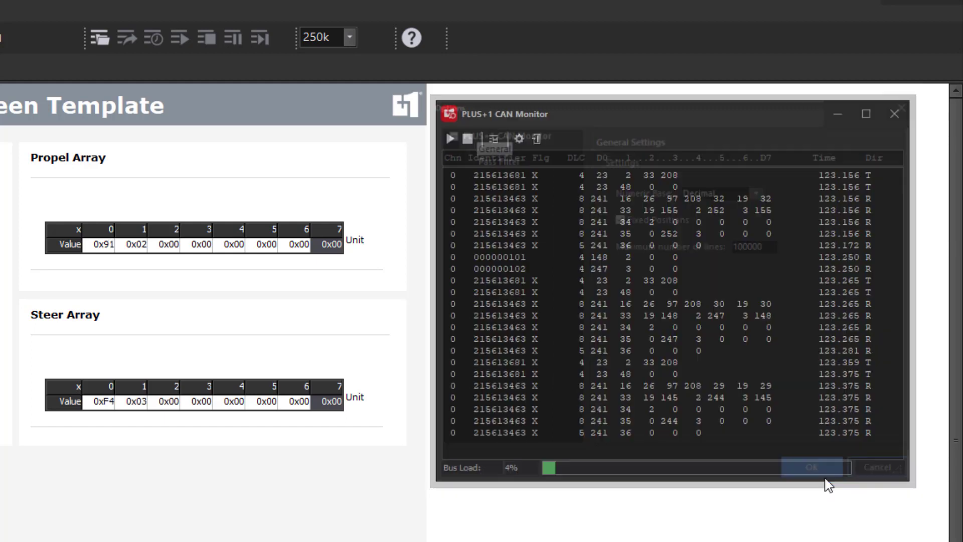
{"action": "left_click", "coordinate": [810, 468]}
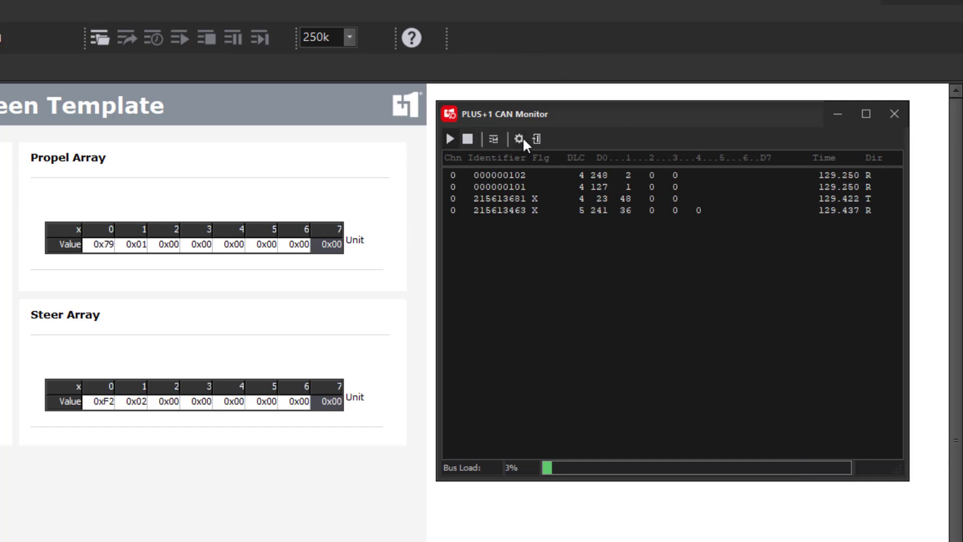
Enable the CAN ID pass filter with lower bound 101 and upper bound 102
{"action": "left_click", "coordinate": [520, 139]}
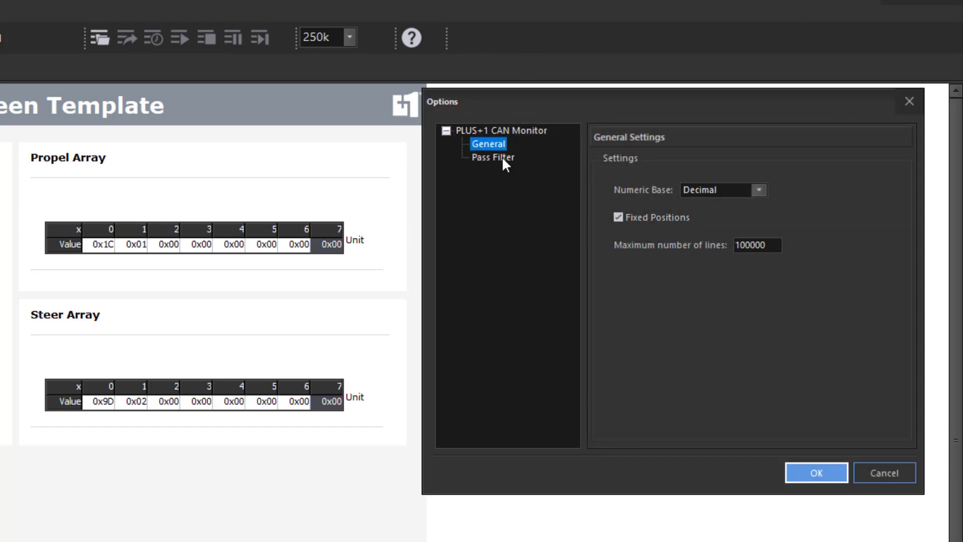
{"action": "left_click", "coordinate": [491, 157]}
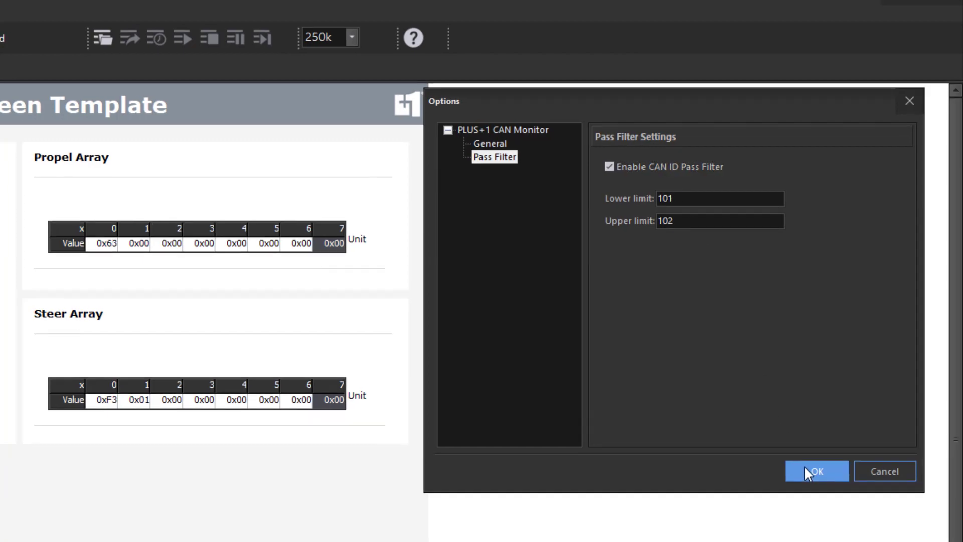
{"action": "left_click", "coordinate": [815, 471]}
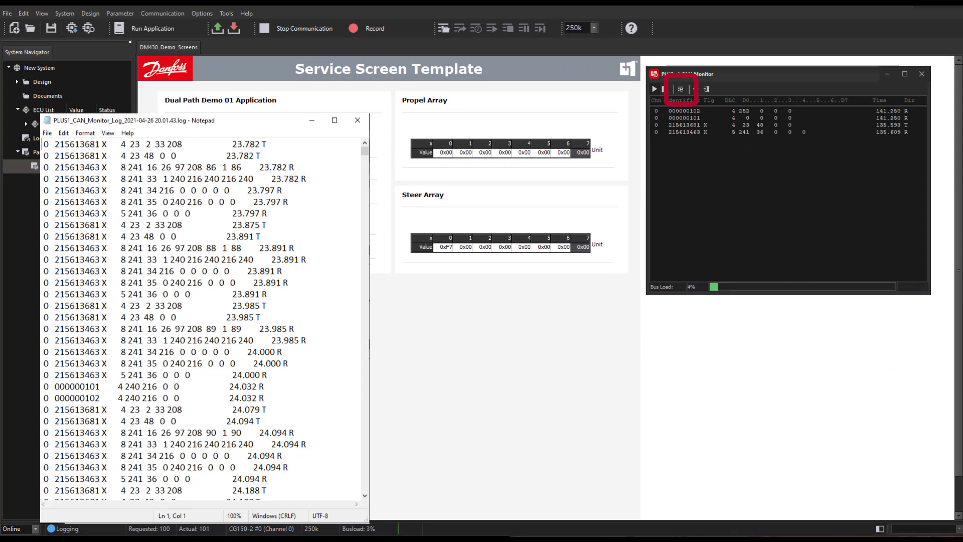
Close the Notepad window showing the exported CAN Monitor log
{"action": "left_click", "coordinate": [357, 120]}
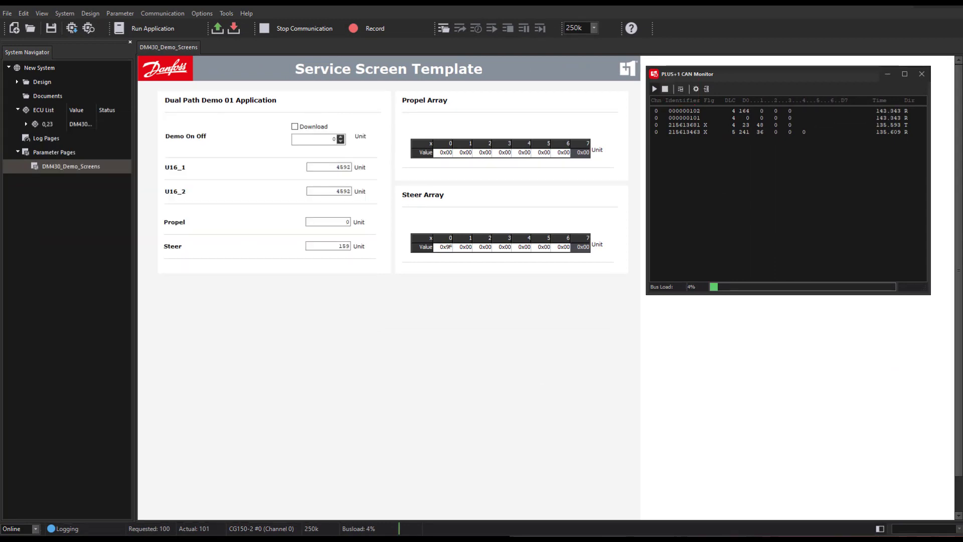